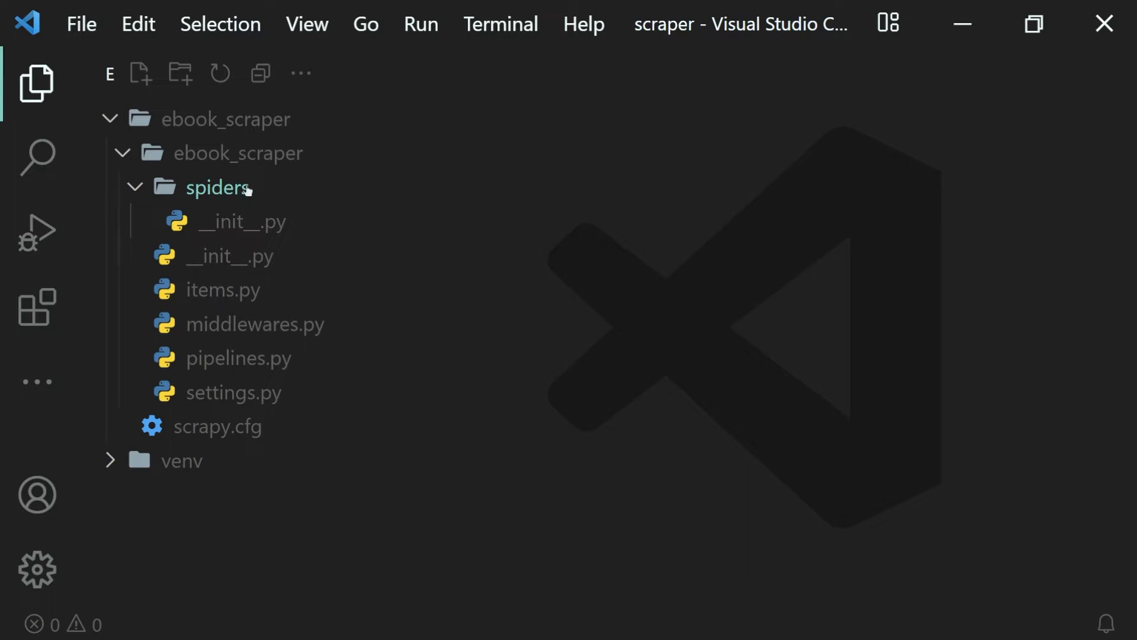
{"action": "mouse_move", "coordinate": [239, 187]}
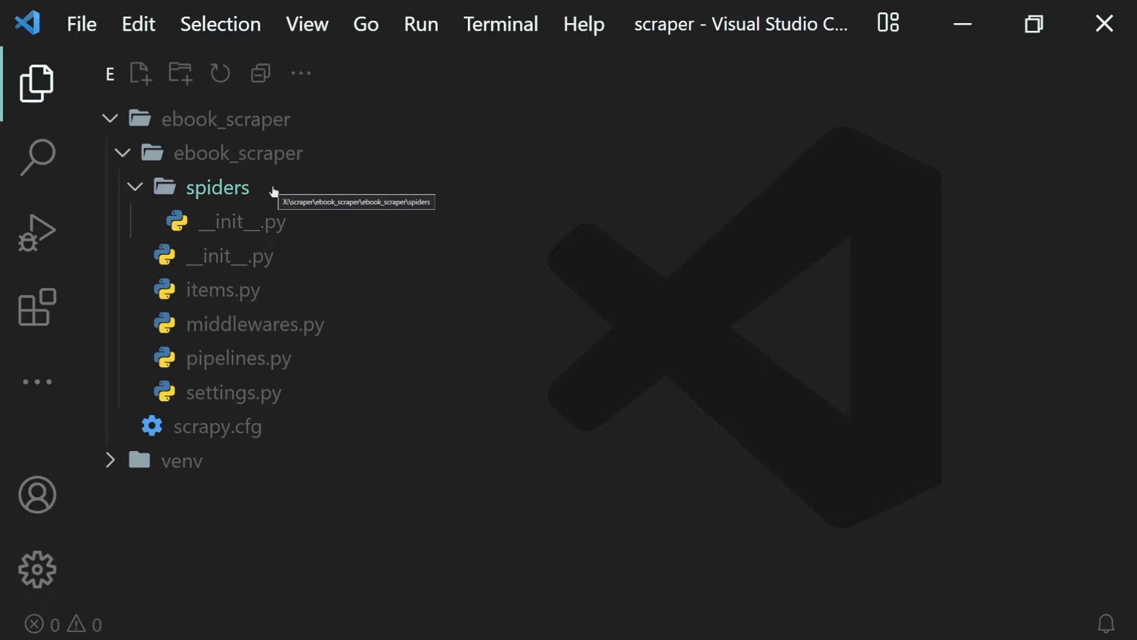
{"action": "mouse_move", "coordinate": [256, 188]}
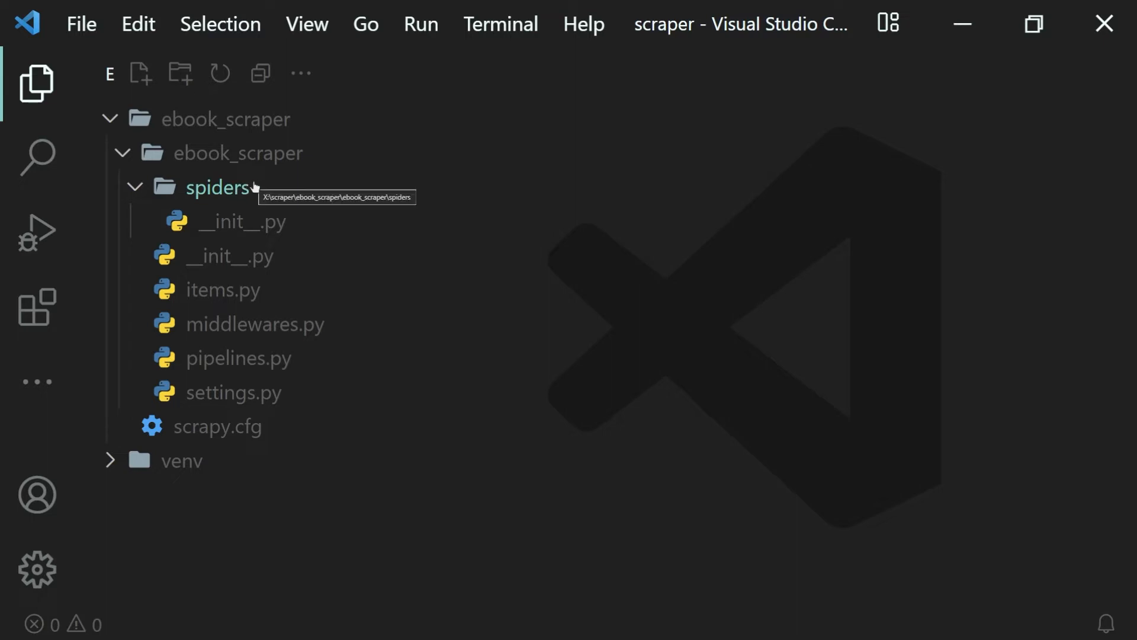
{"action": "mouse_move", "coordinate": [250, 221]}
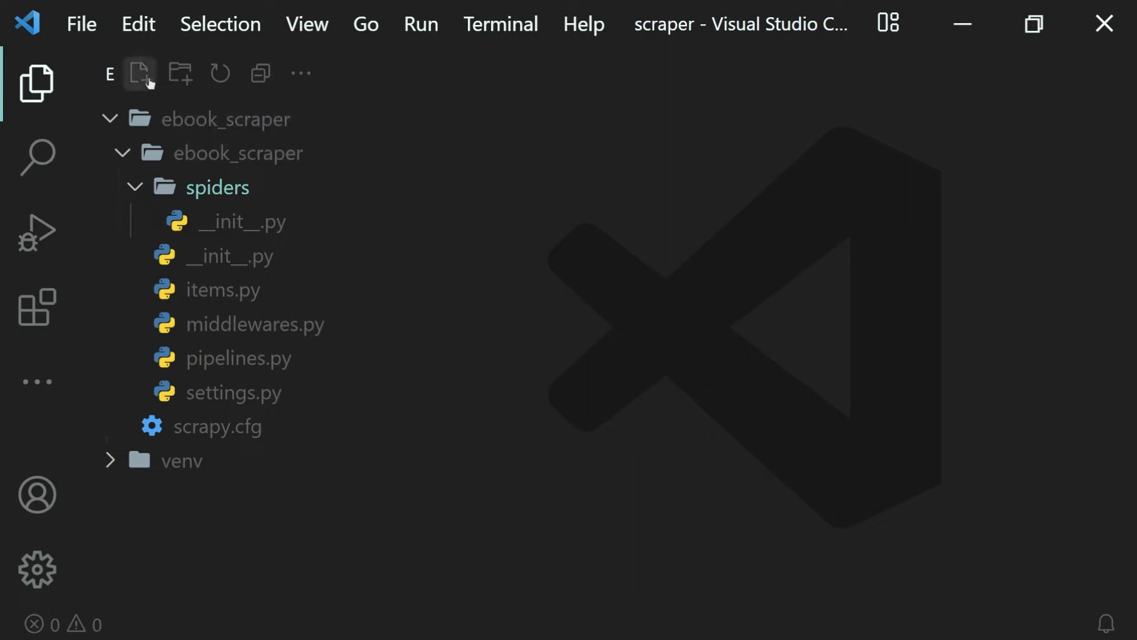
Create a new file named ebook.py inside the spiders folder.
{"action": "left_click", "coordinate": [140, 73]}
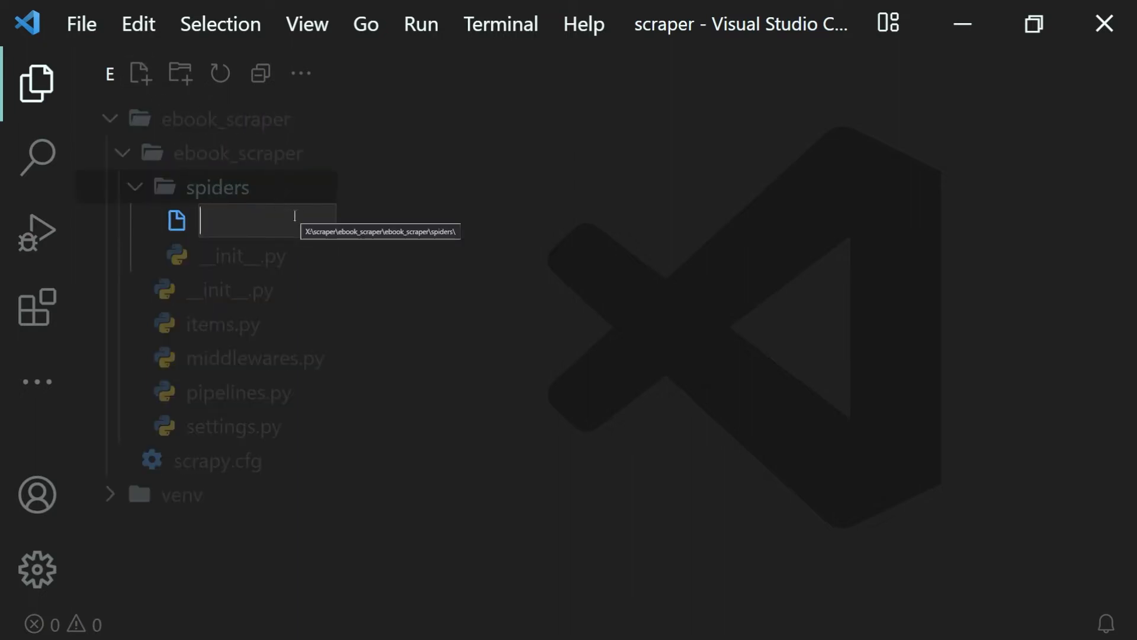
{"action": "type", "text": "evook"}
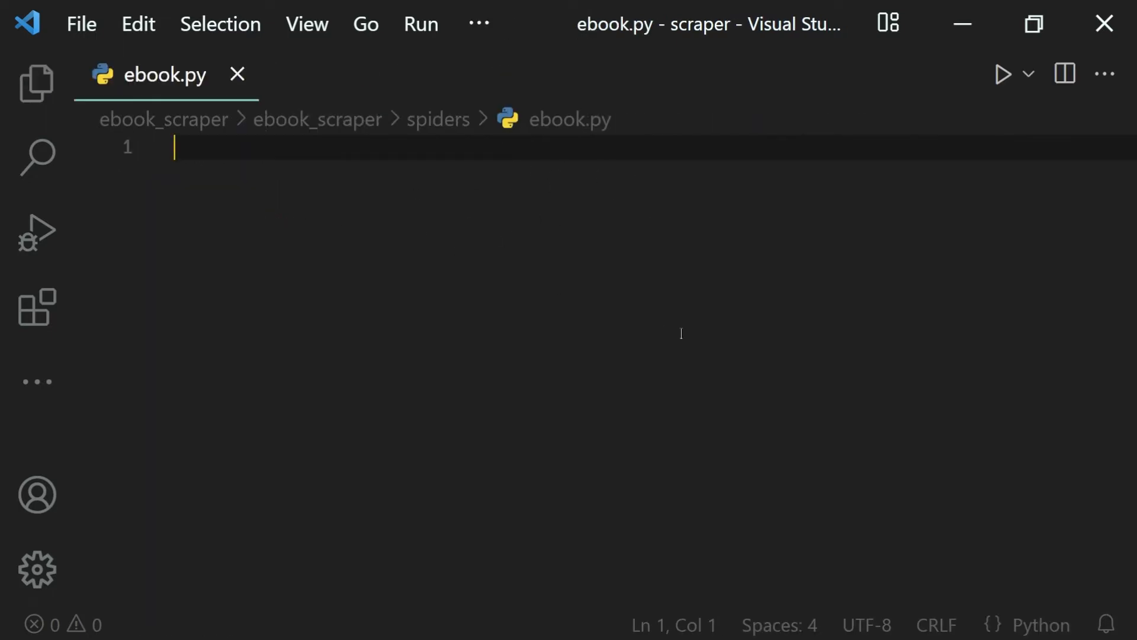
{"action": "mouse_move", "coordinate": [846, 335]}
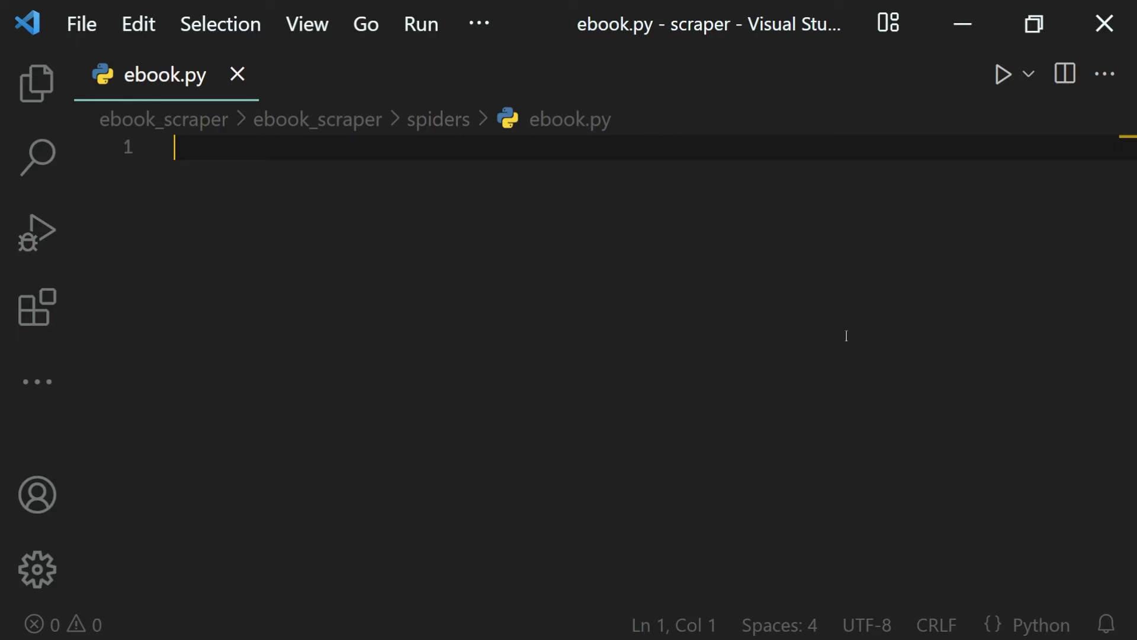
Write 'import scrapy' on line 1 and 'scrapy.Spider' on line 3, trying a from-import line that gets undone.
{"action": "type", "text": "import"}
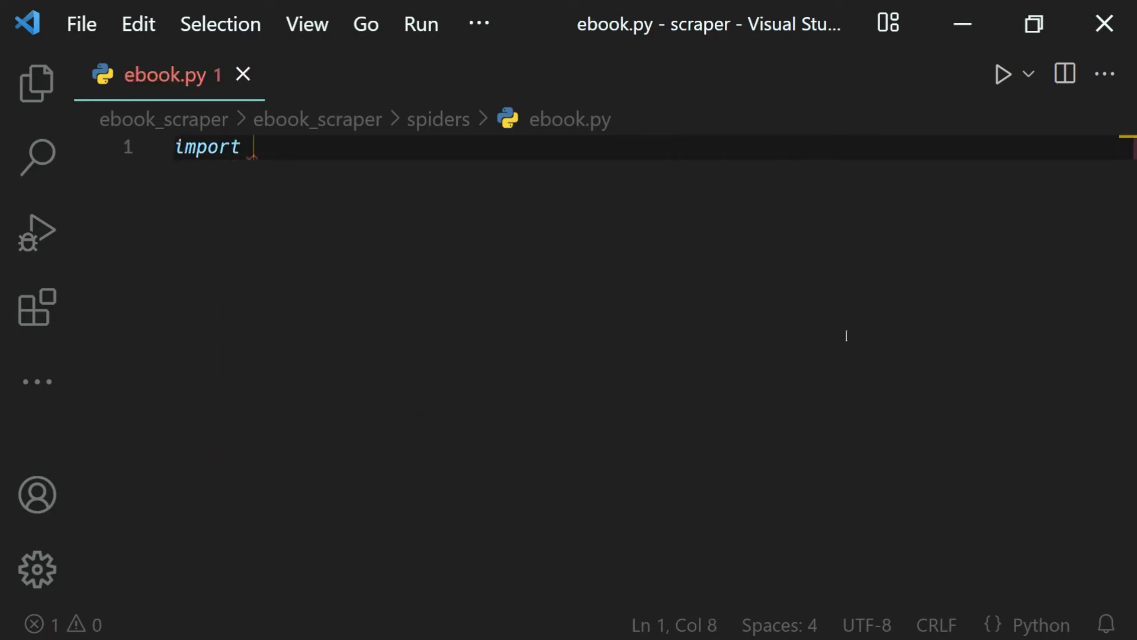
{"action": "type", "text": "scrapy"}
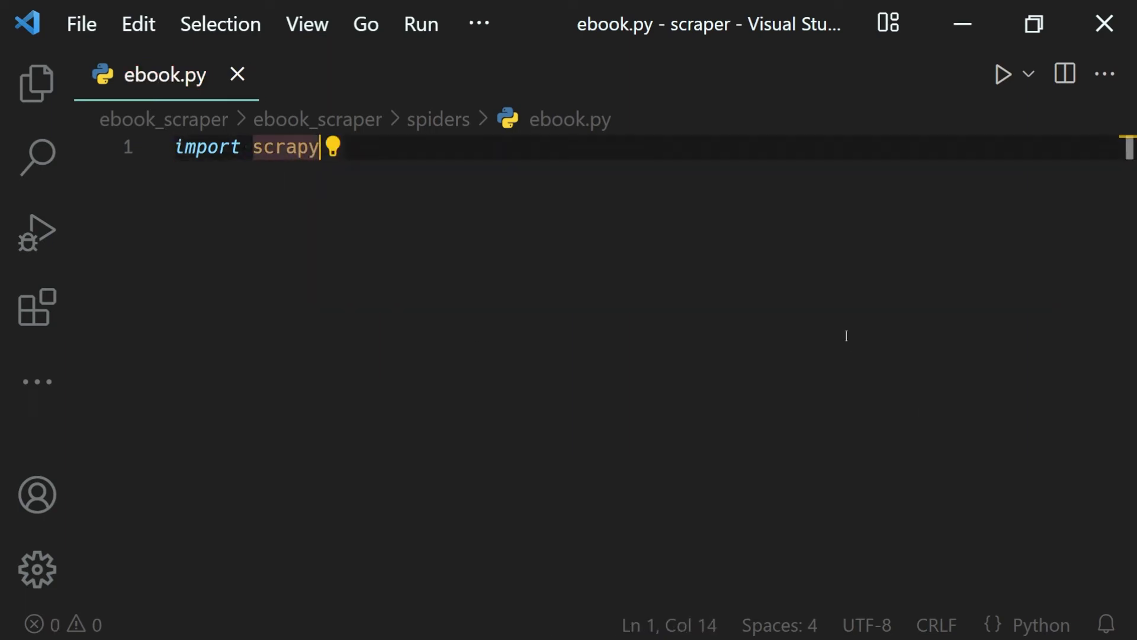
{"action": "key", "text": "Enter"}
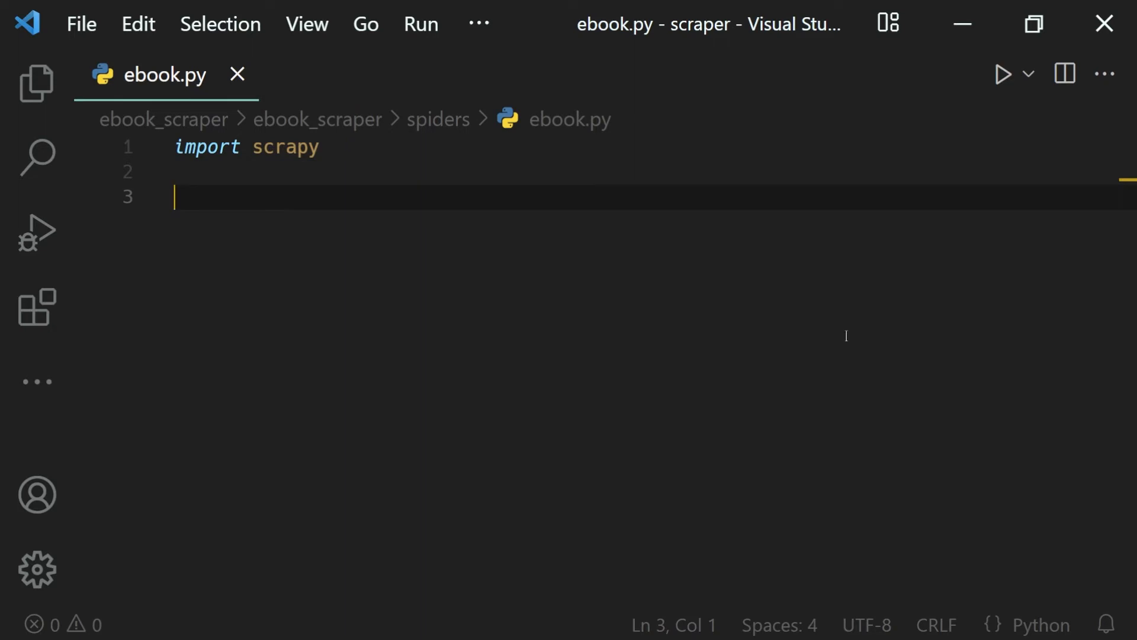
{"action": "type", "text": "scrap"}
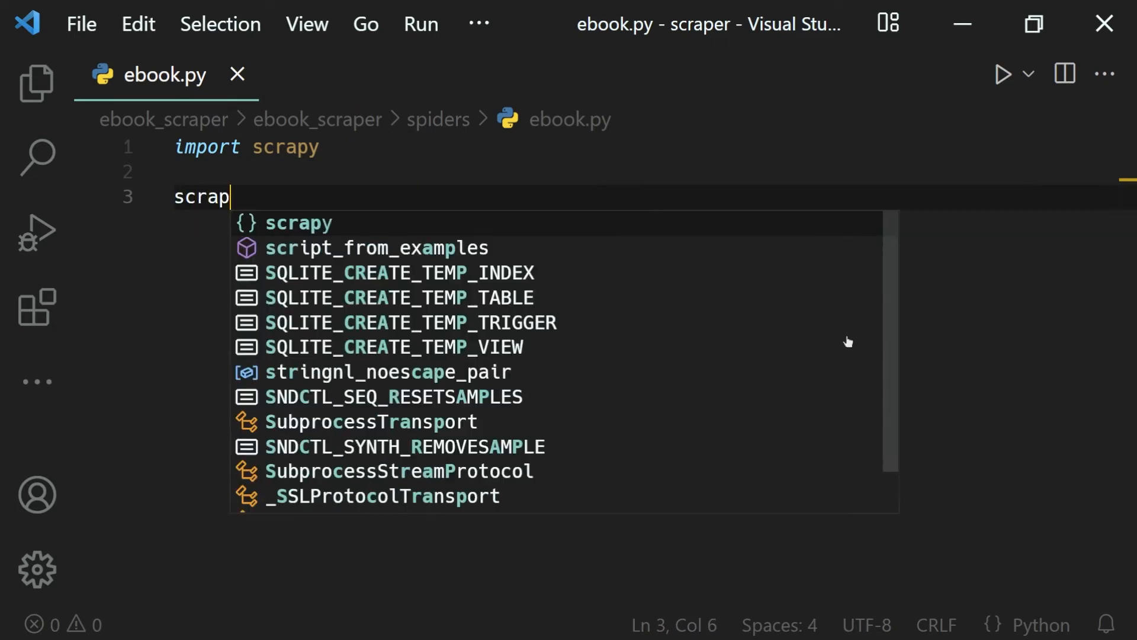
{"action": "type", "text": "y.Spider"}
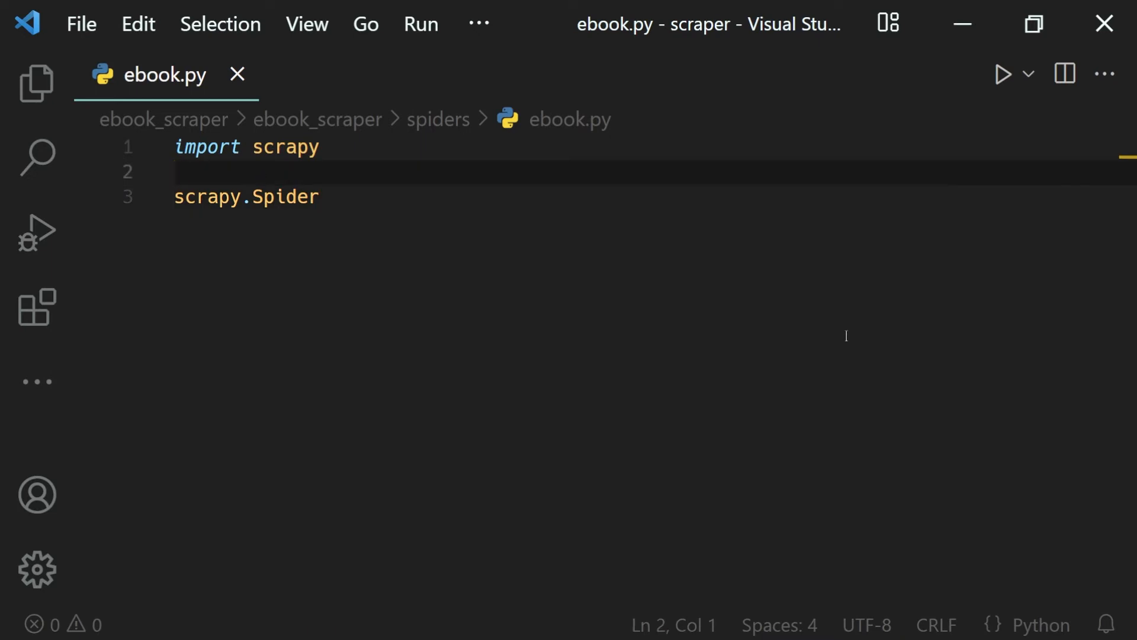
{"action": "type", "text": "from scrapy i"}
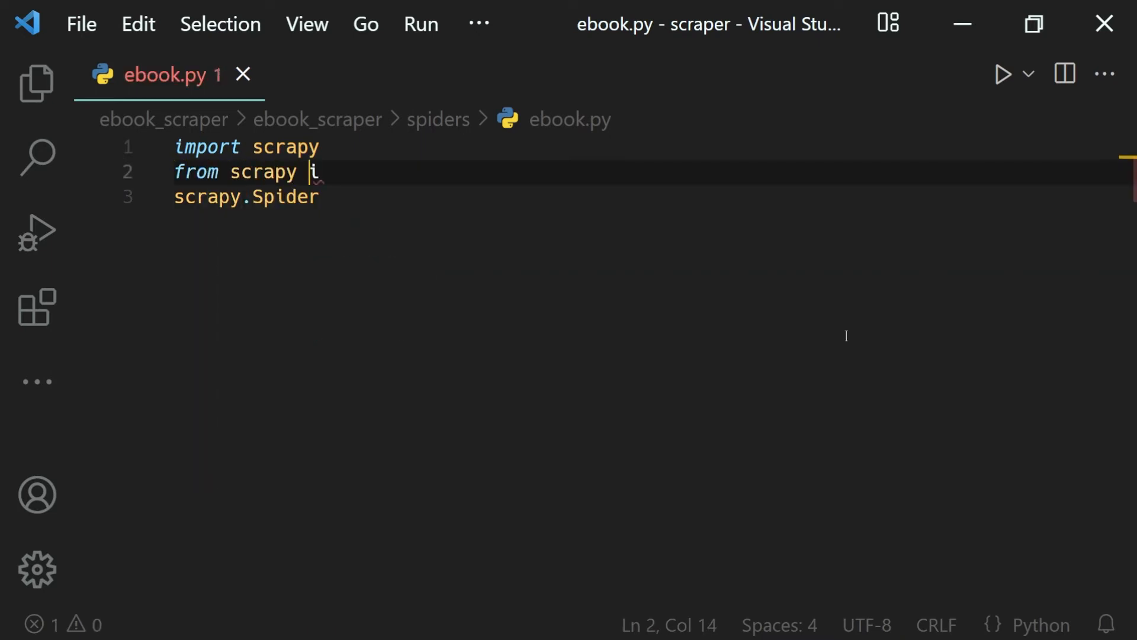
{"action": "type", "text": "import Sp"}
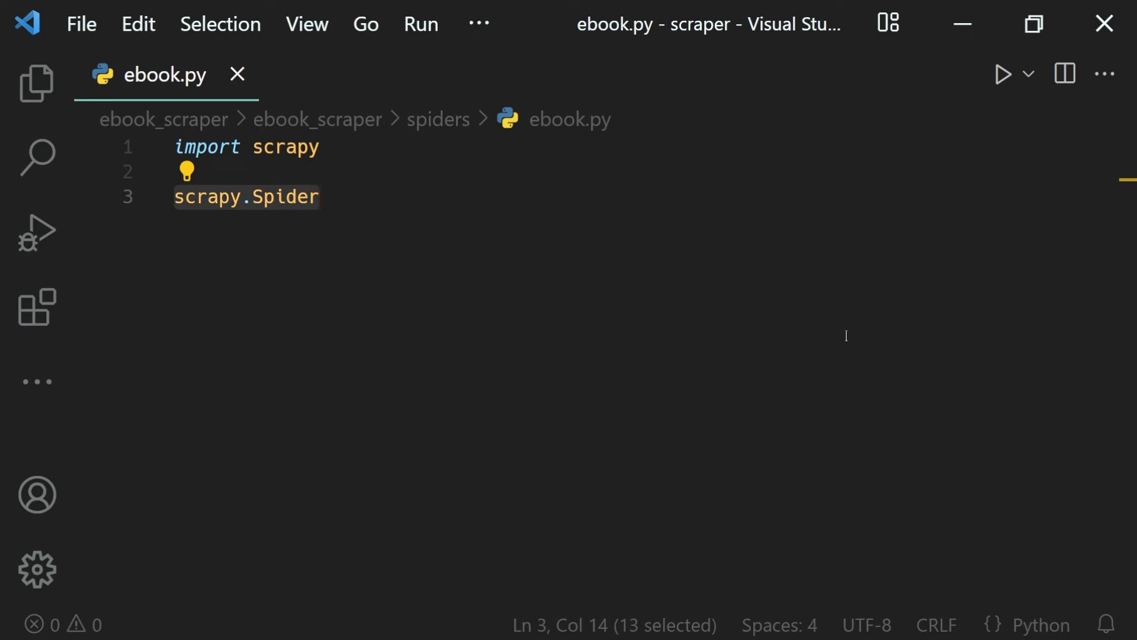
Replace the bare scrapy.Spider line with 'class EbookSpider()'.
{"action": "key", "text": "Delete"}
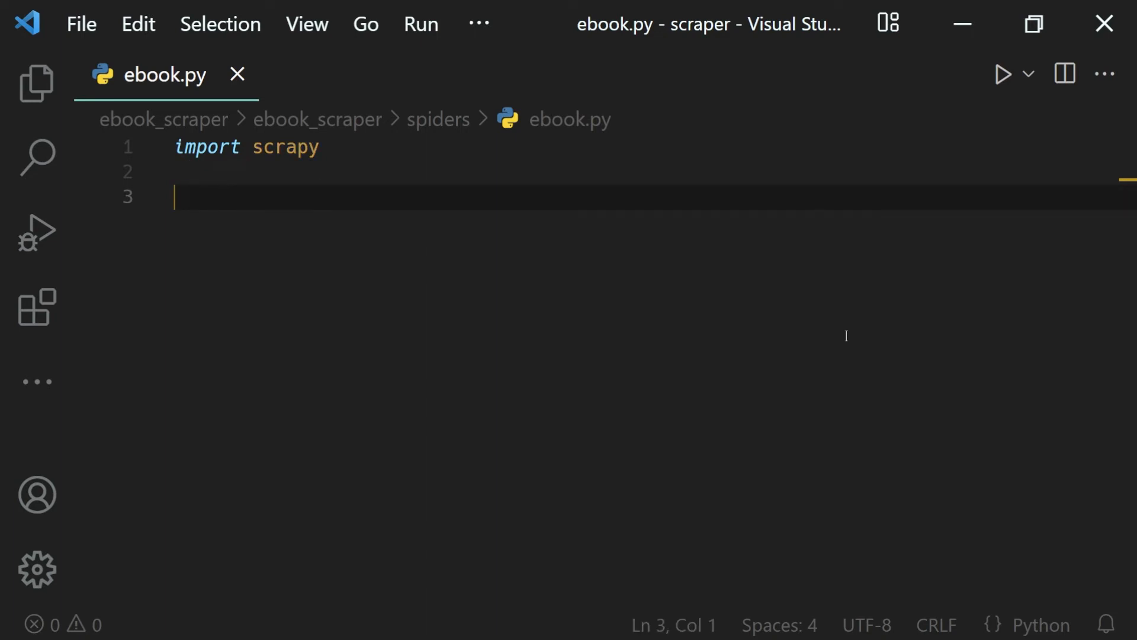
{"action": "type", "text": "class"}
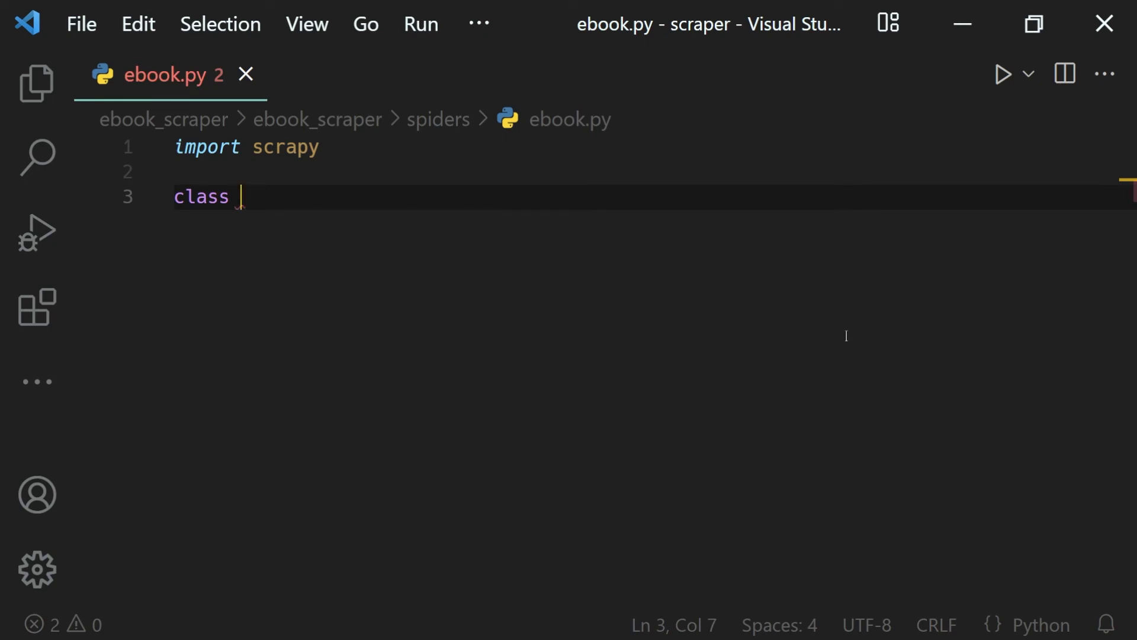
{"action": "type", "text": "EbookS"}
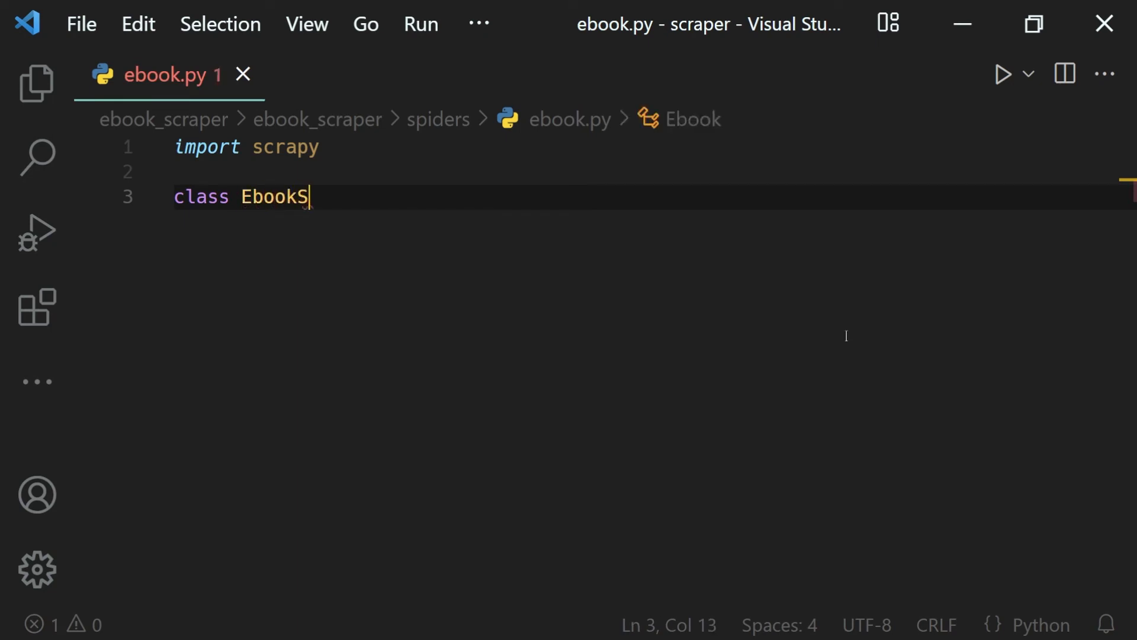
{"action": "type", "text": "pider"}
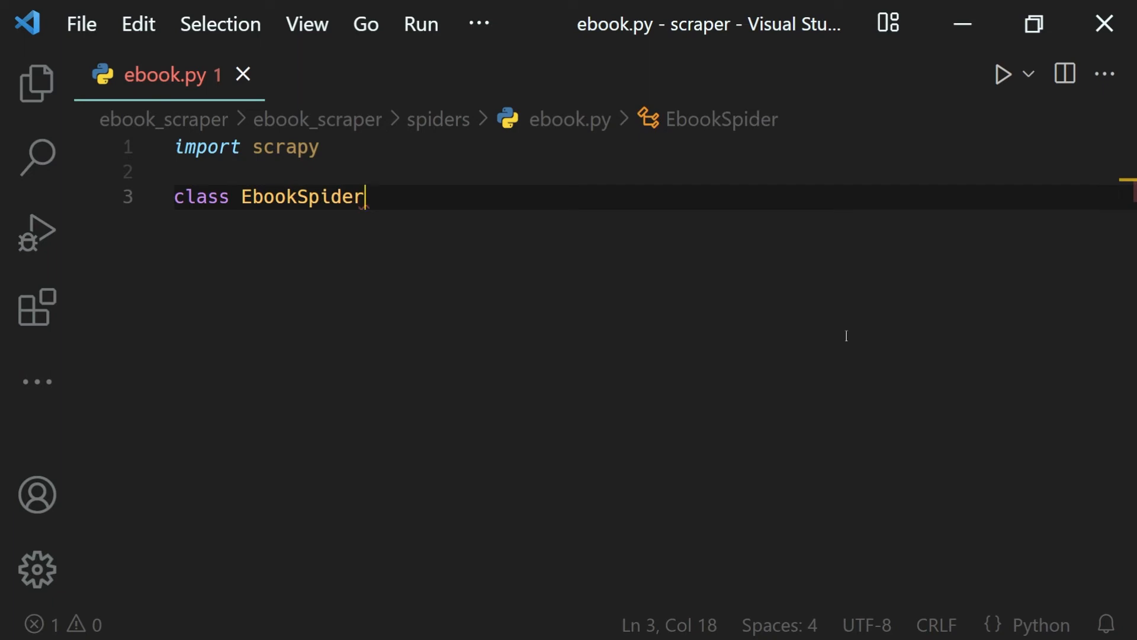
{"action": "double_click", "coordinate": [302, 197]}
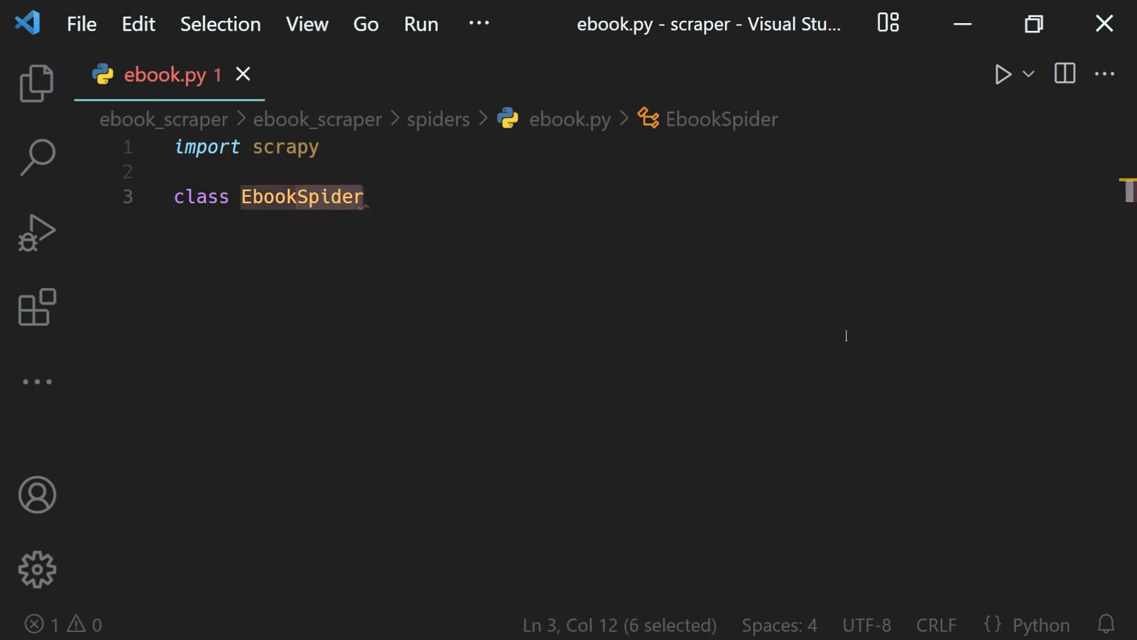
{"action": "left_click", "coordinate": [366, 197]}
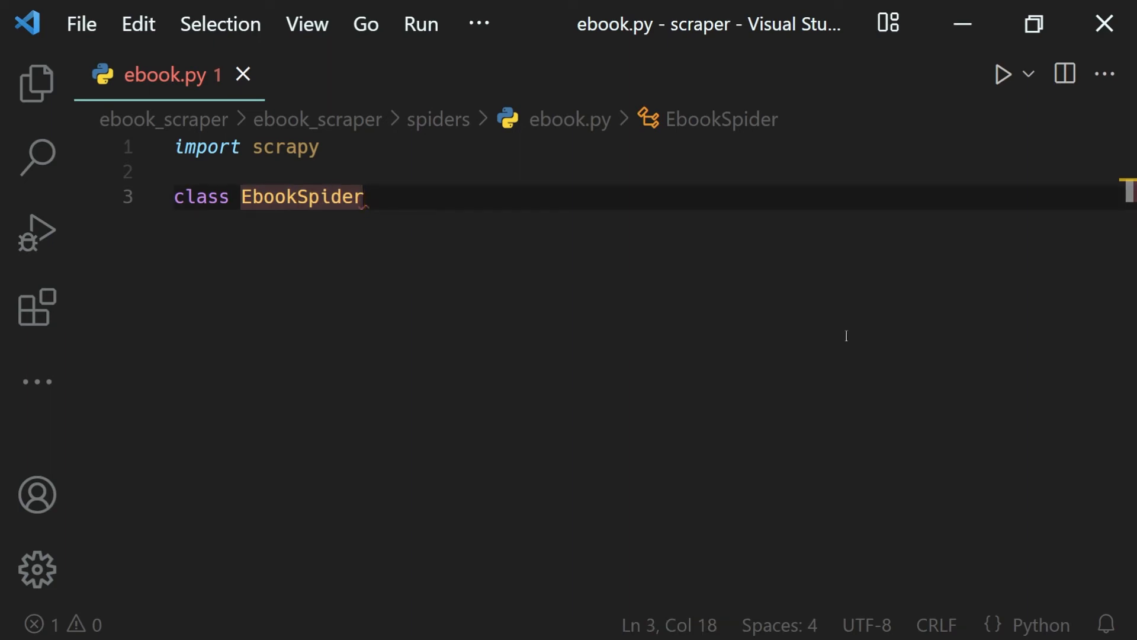
{"action": "type", "text": "()"}
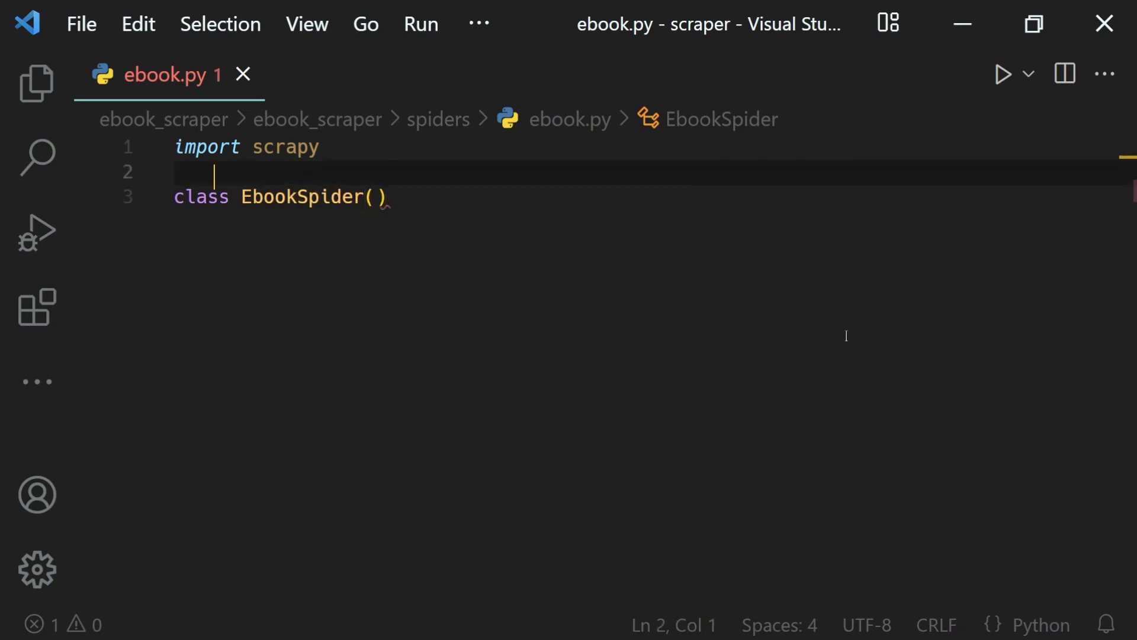
Complete the declaration as 'class EbookSpider(scrapy.Spider):'.
{"action": "left_click", "coordinate": [373, 197]}
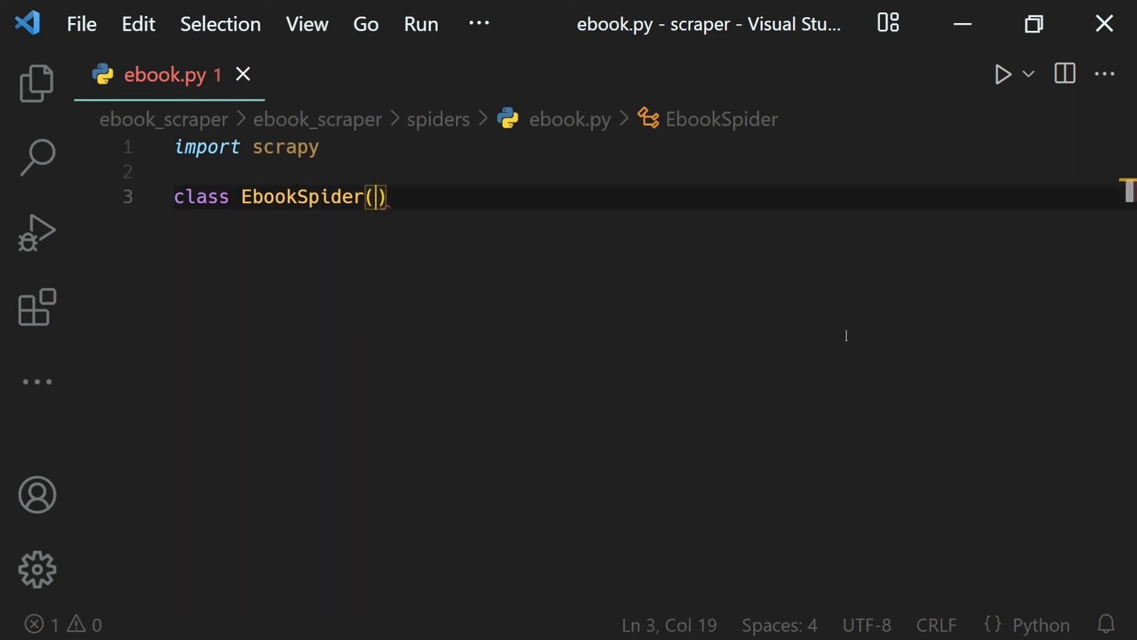
{"action": "type", "text": "scrapy"}
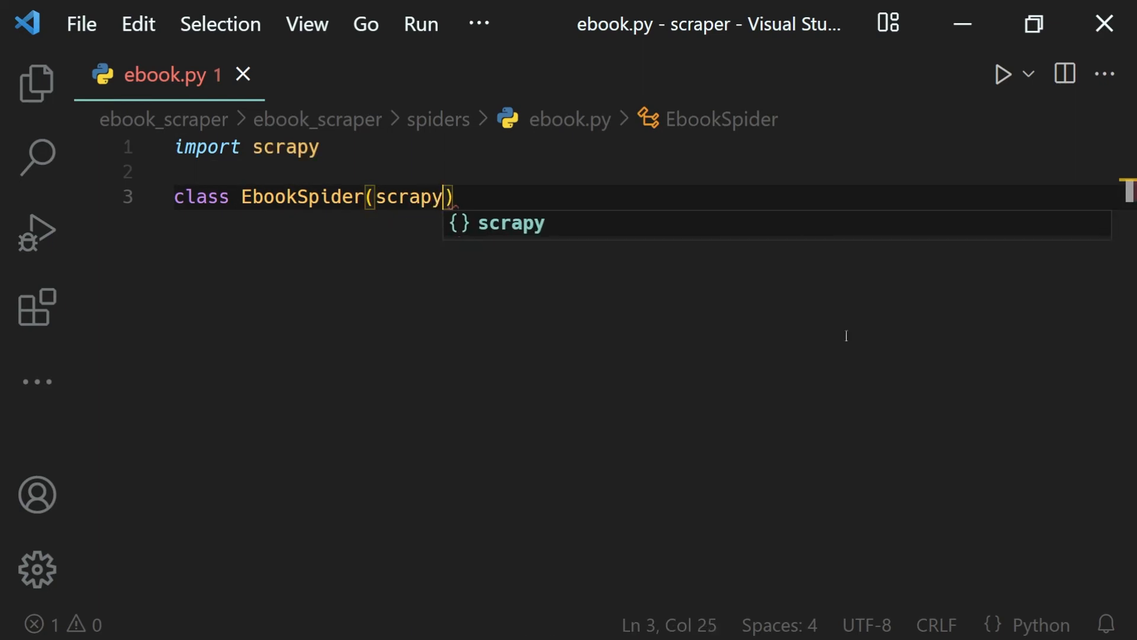
{"action": "type", "text": ".Spider"}
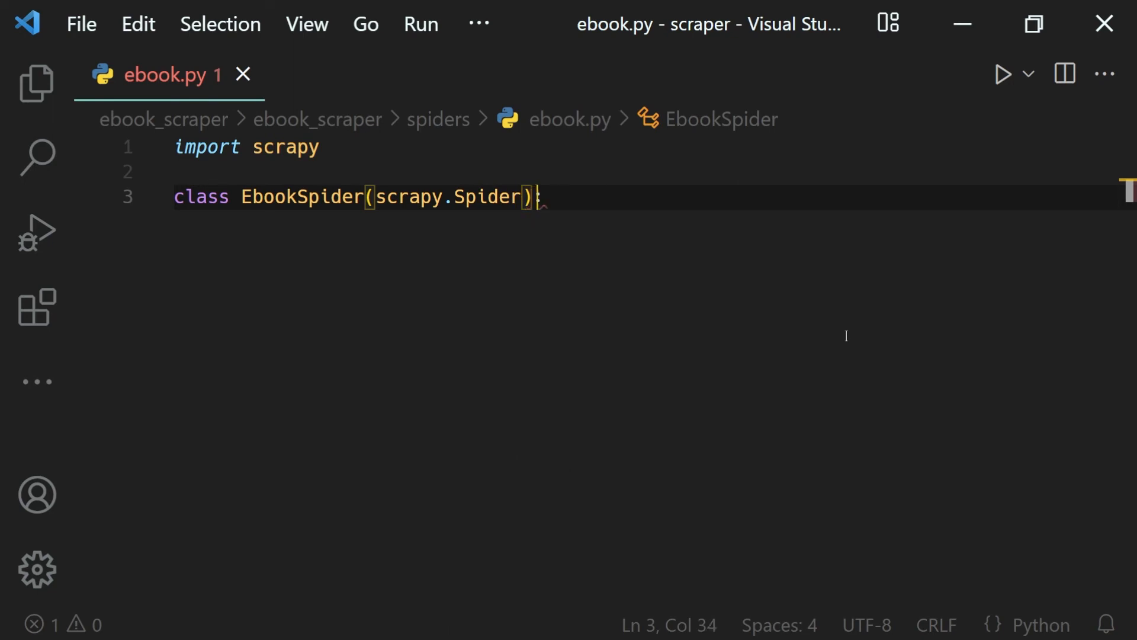
{"action": "type", "text": ":"}
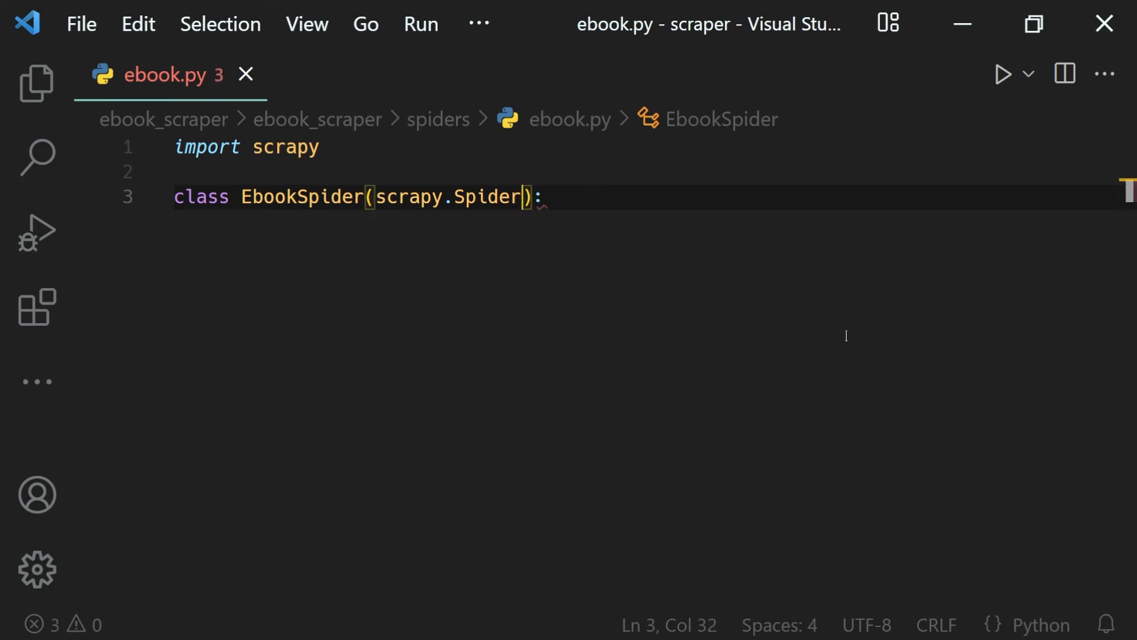
{"action": "double_click", "coordinate": [300, 197]}
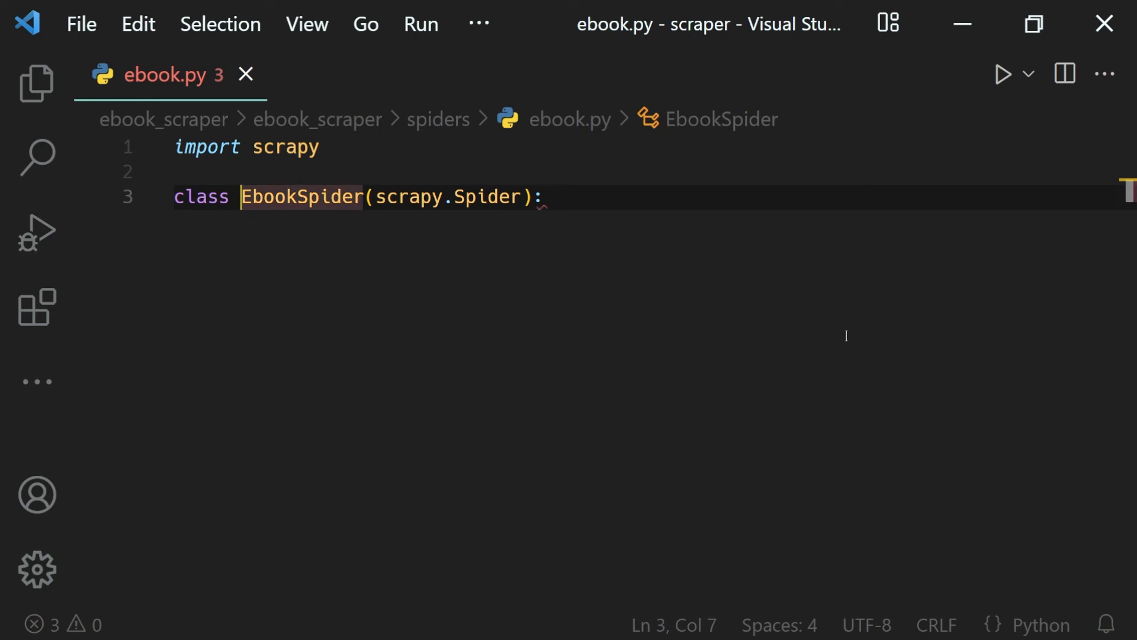
Start an indented empty line 4 for the EbookSpider class body.
{"action": "type", "text": "$"}
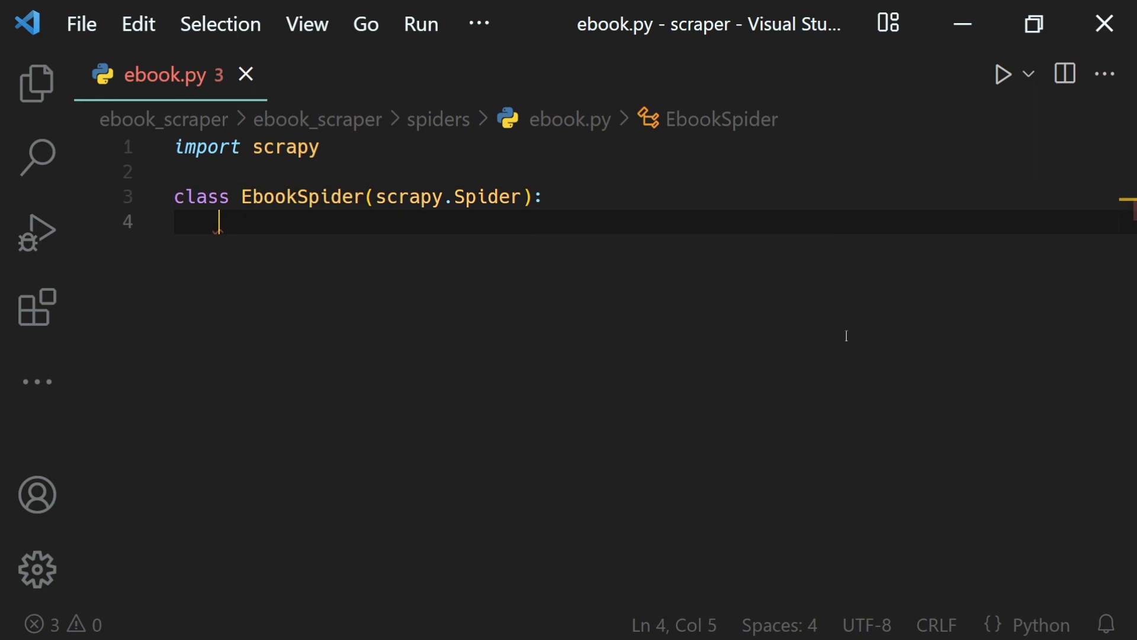
Set name = "ebook" on line 4 inside the EbookSpider class.
{"action": "type", "text": "na"}
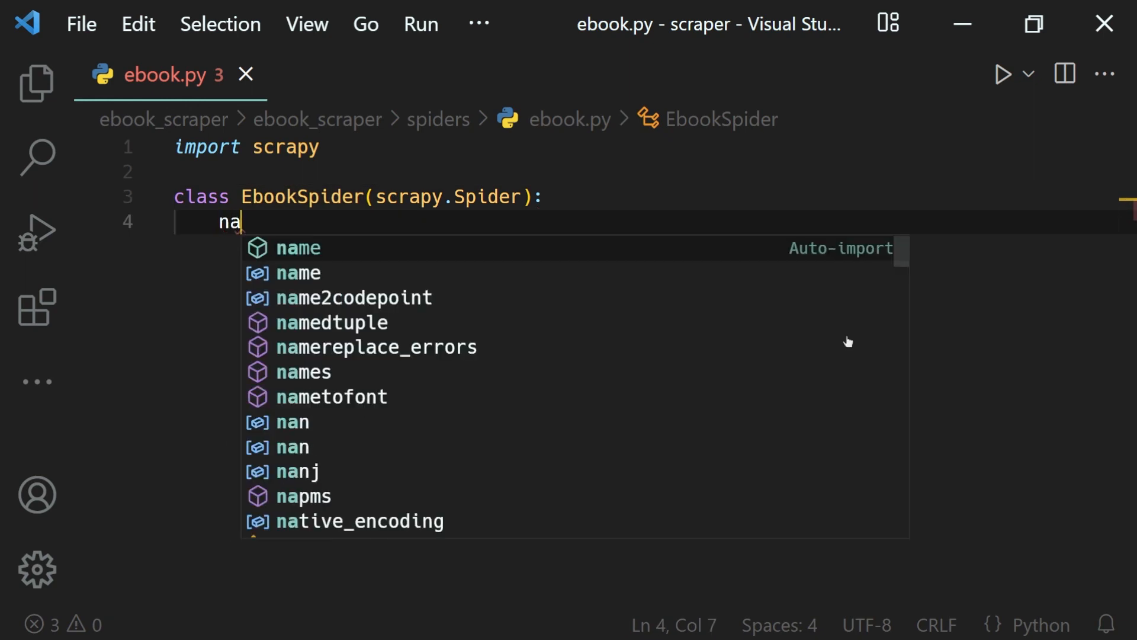
{"action": "type", "text": "me ="}
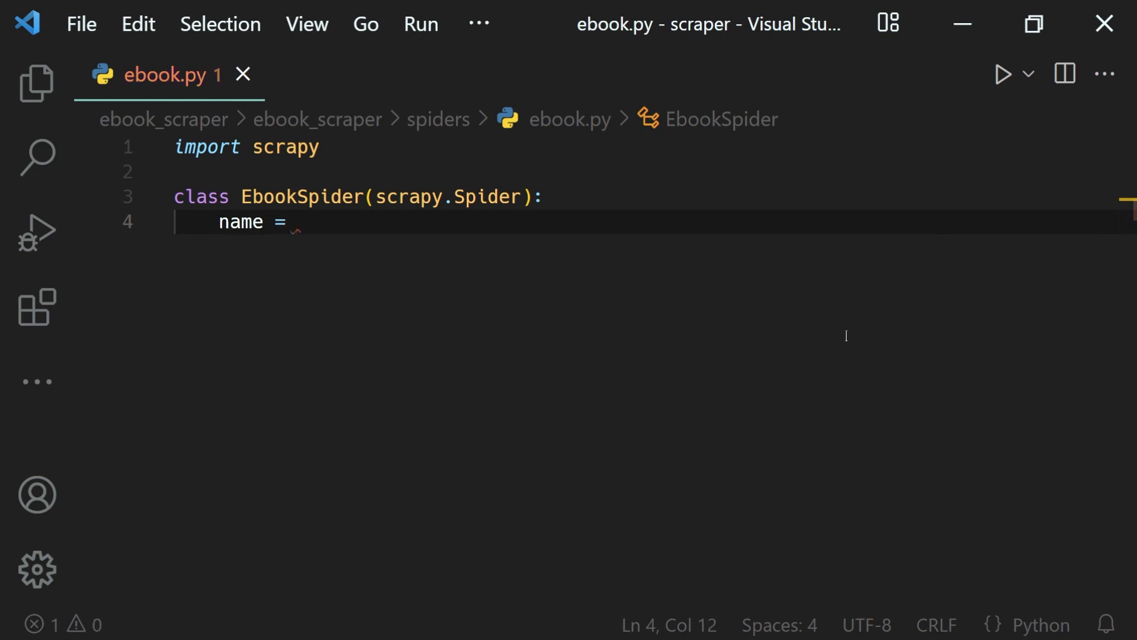
{"action": "type", "text": "\""}
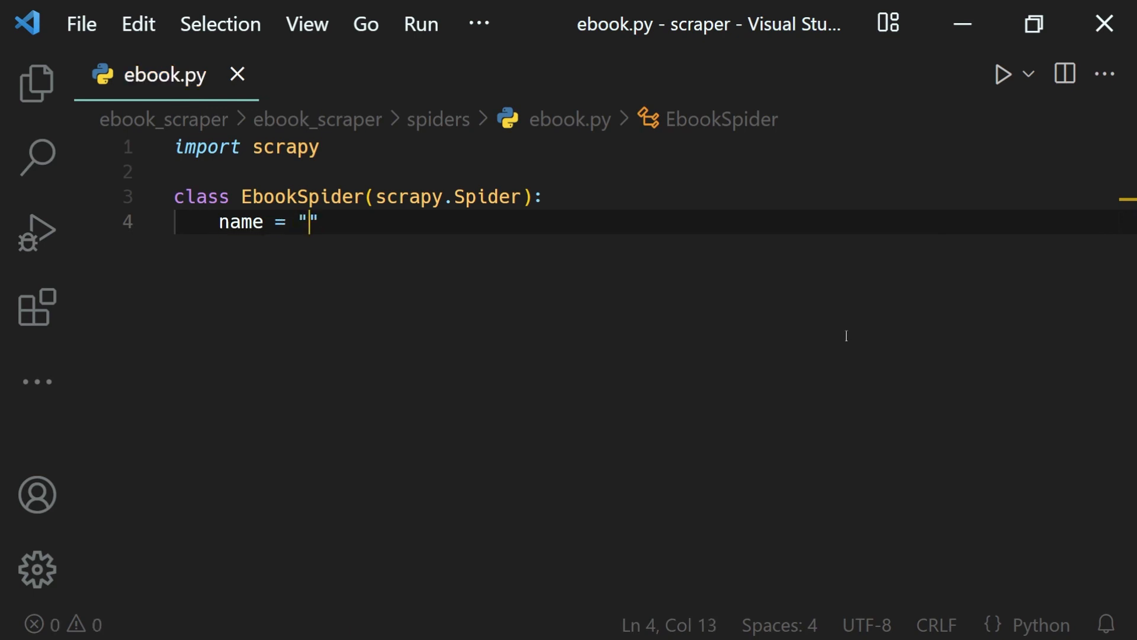
{"action": "type", "text": "ebook"}
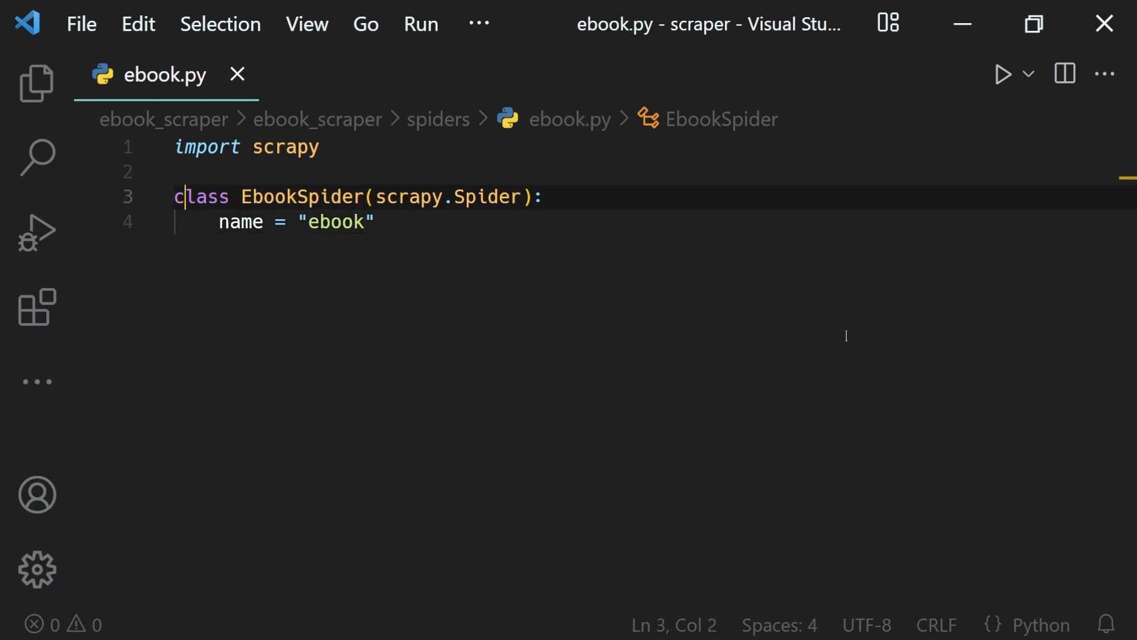
{"action": "double_click", "coordinate": [300, 197]}
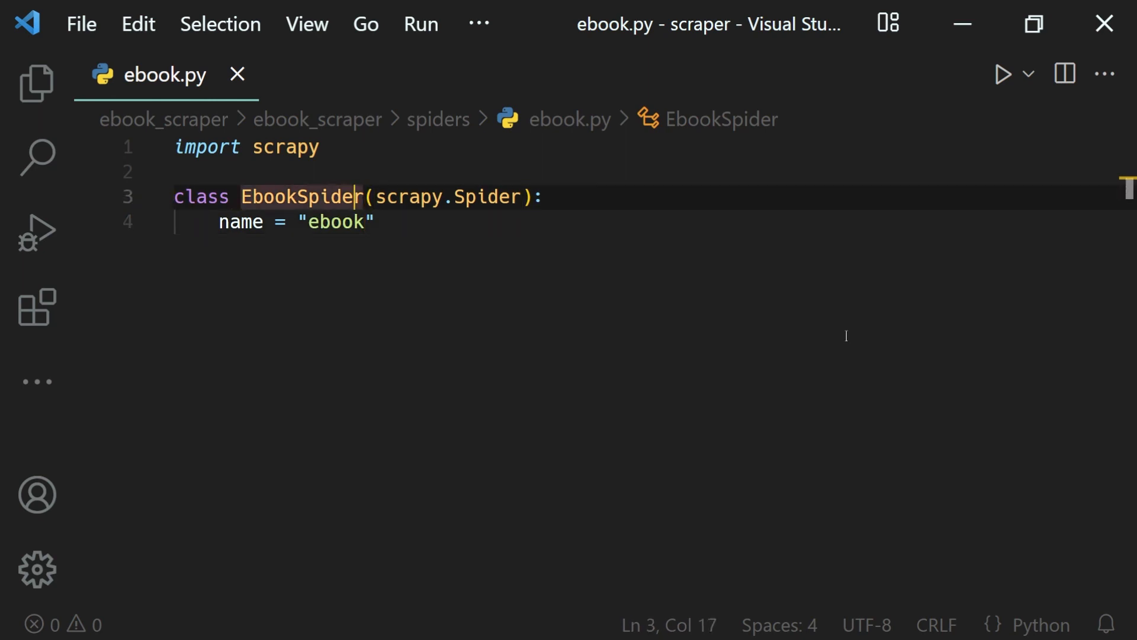